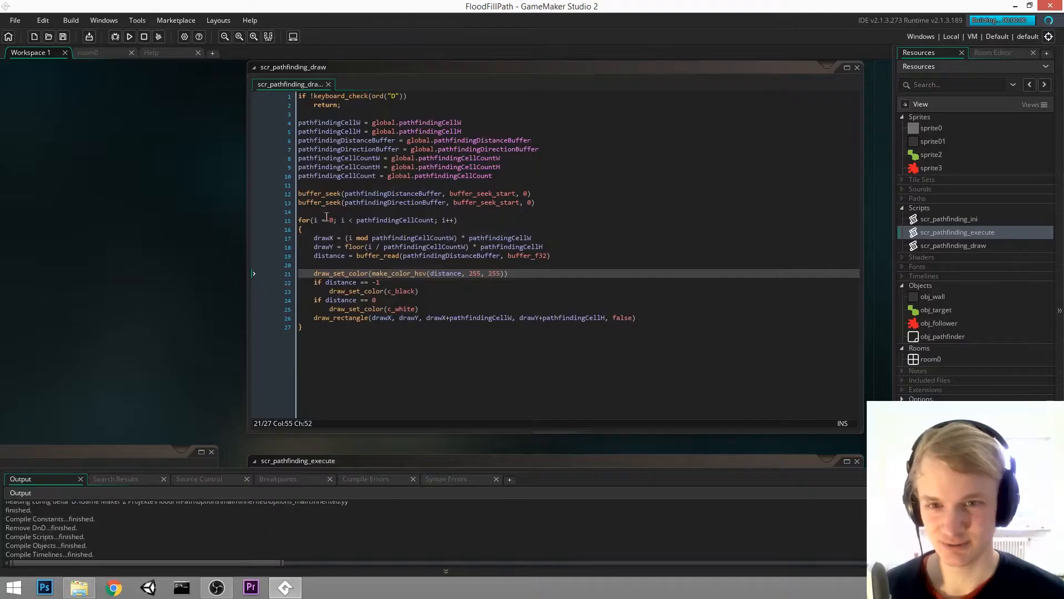
Run the maze project to display the rainbow distance-field overlay with direction lines
click(129, 36)
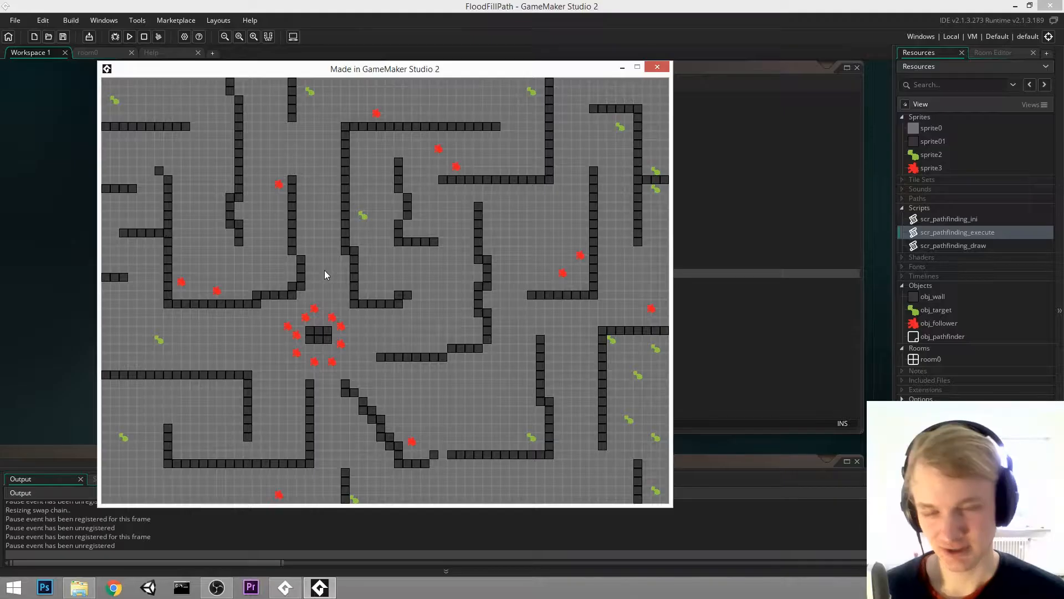
mouse_move(466, 345)
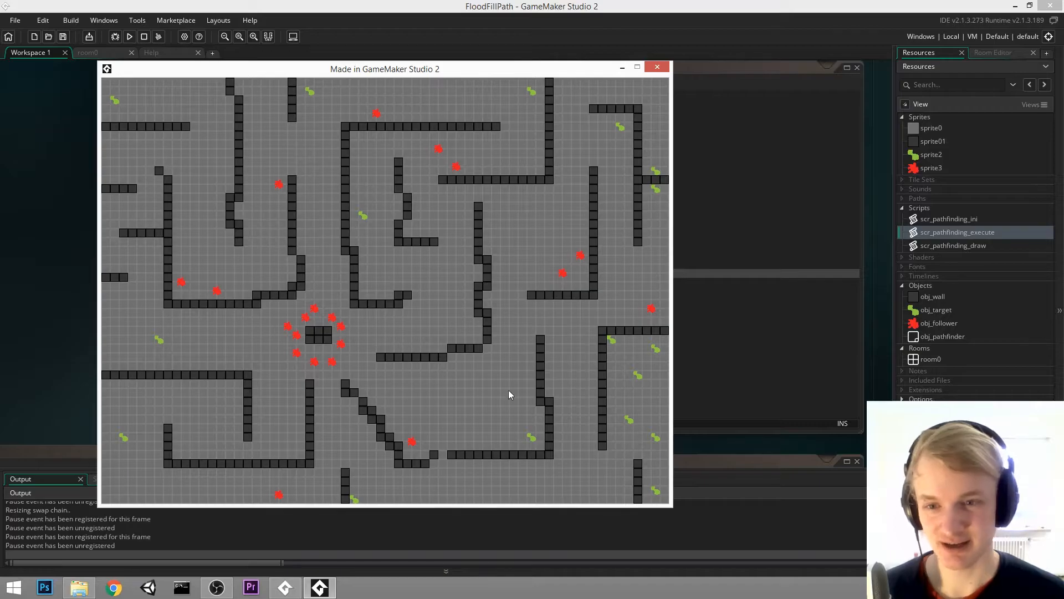
mouse_move(456, 356)
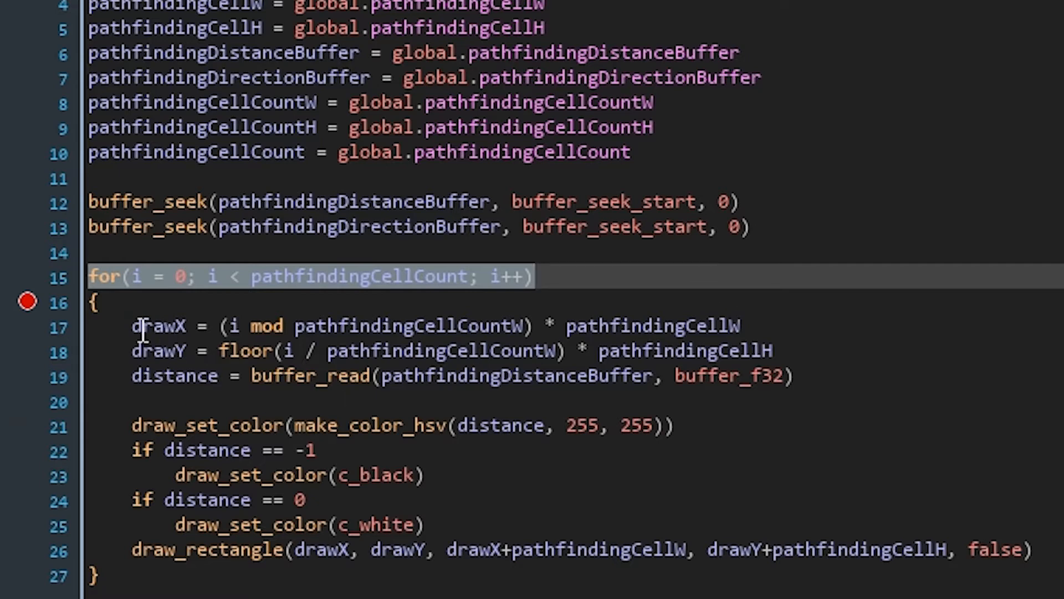
click(129, 37)
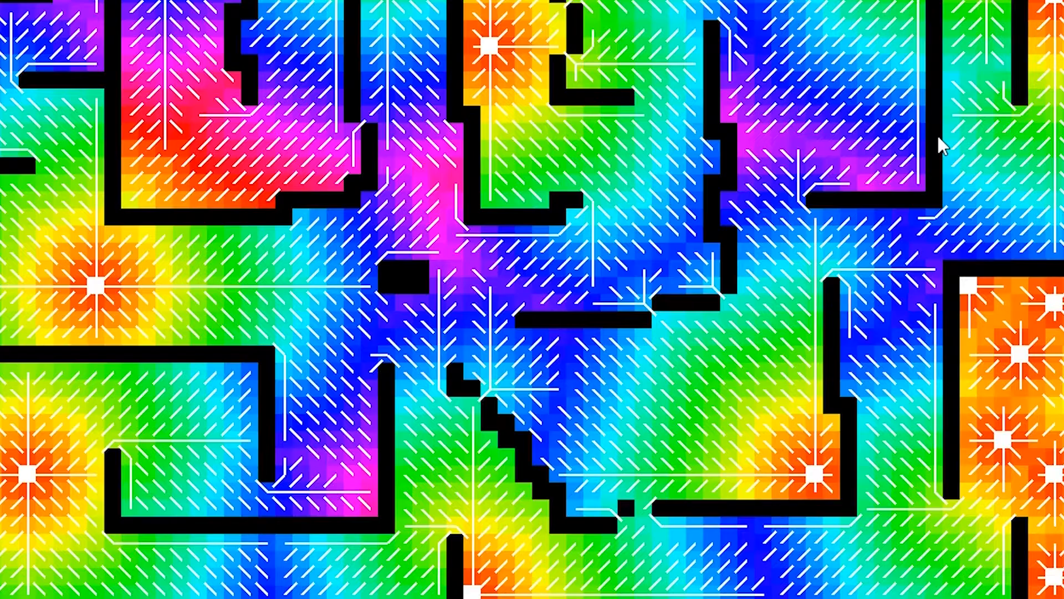
mouse_move(643, 195)
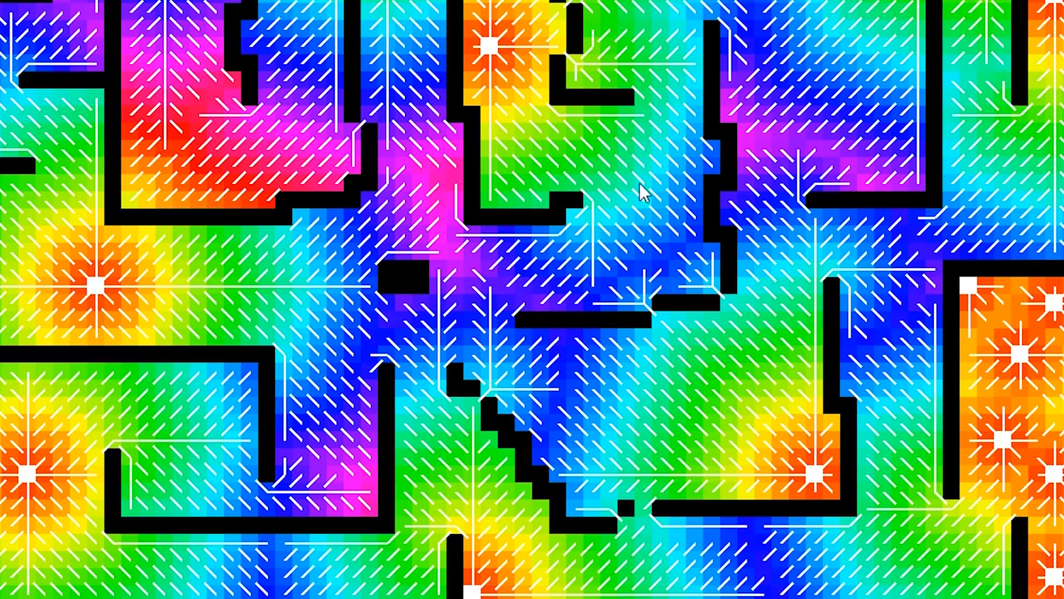
mouse_move(588, 404)
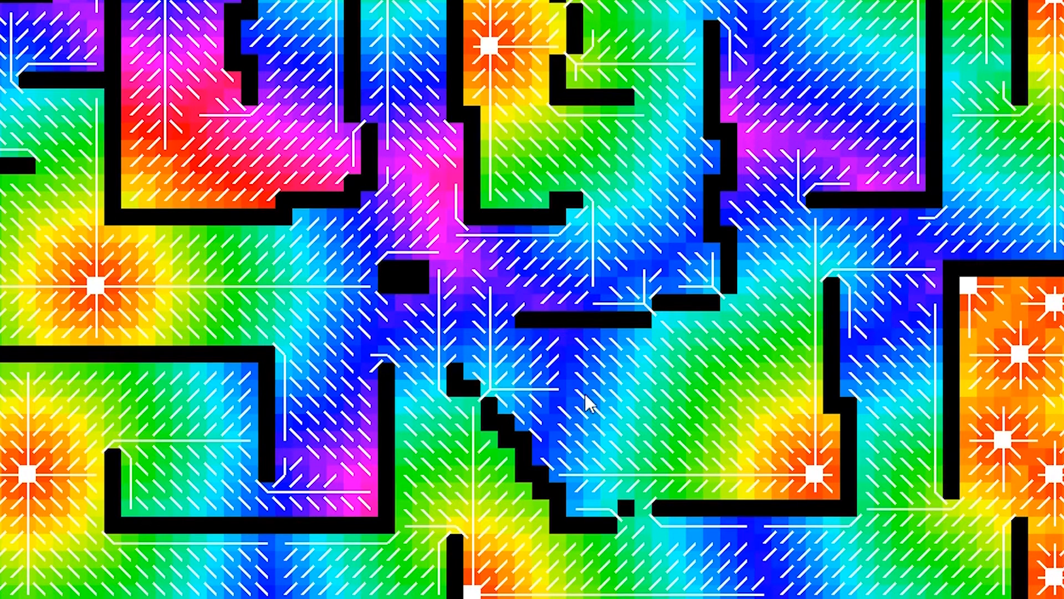
mouse_move(841, 481)
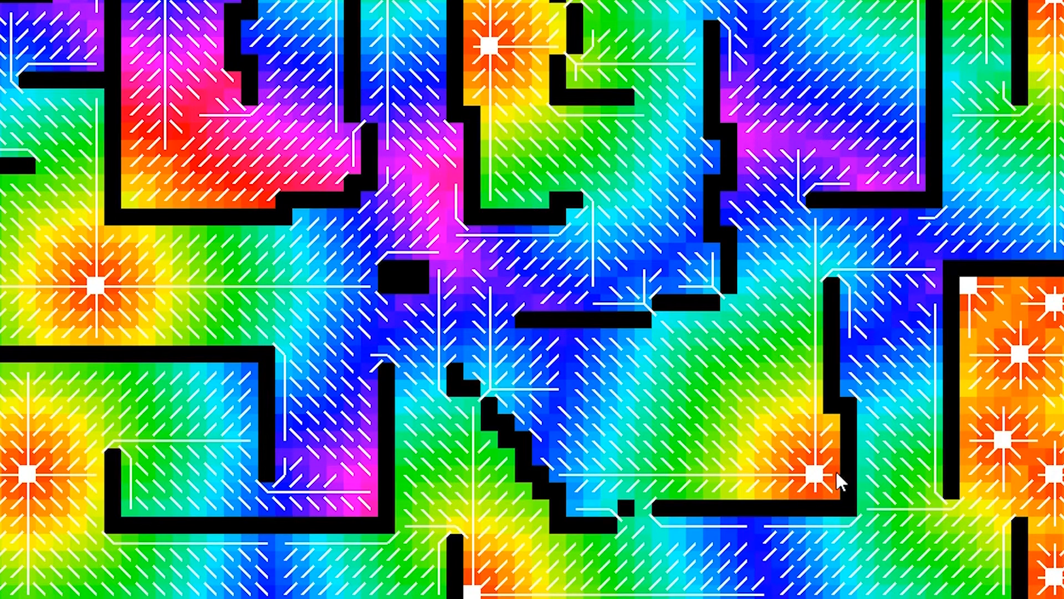
mouse_move(649, 379)
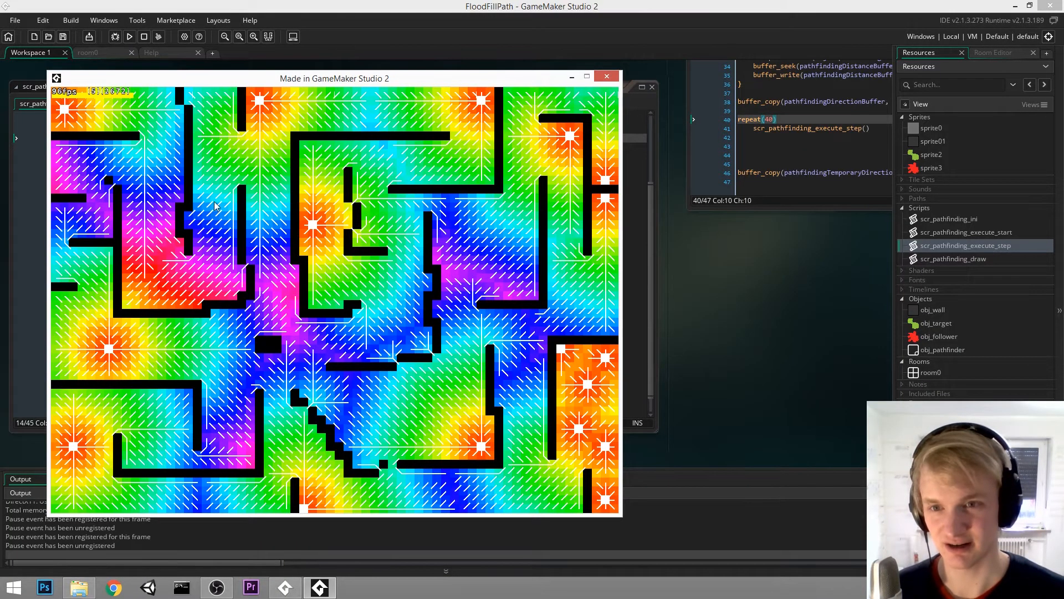
mouse_move(322, 148)
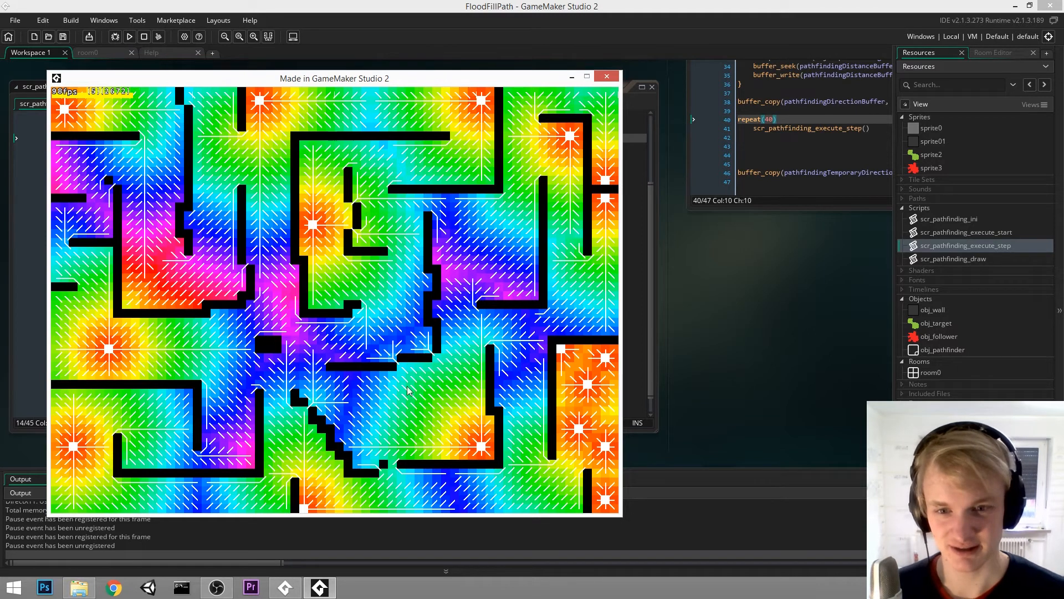
mouse_move(434, 357)
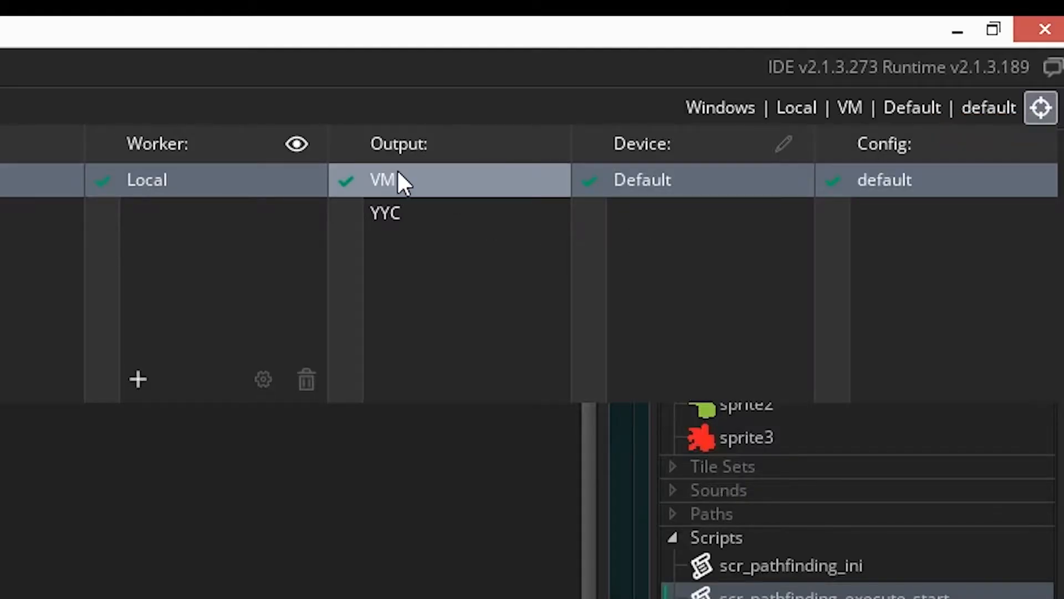
mouse_move(384, 212)
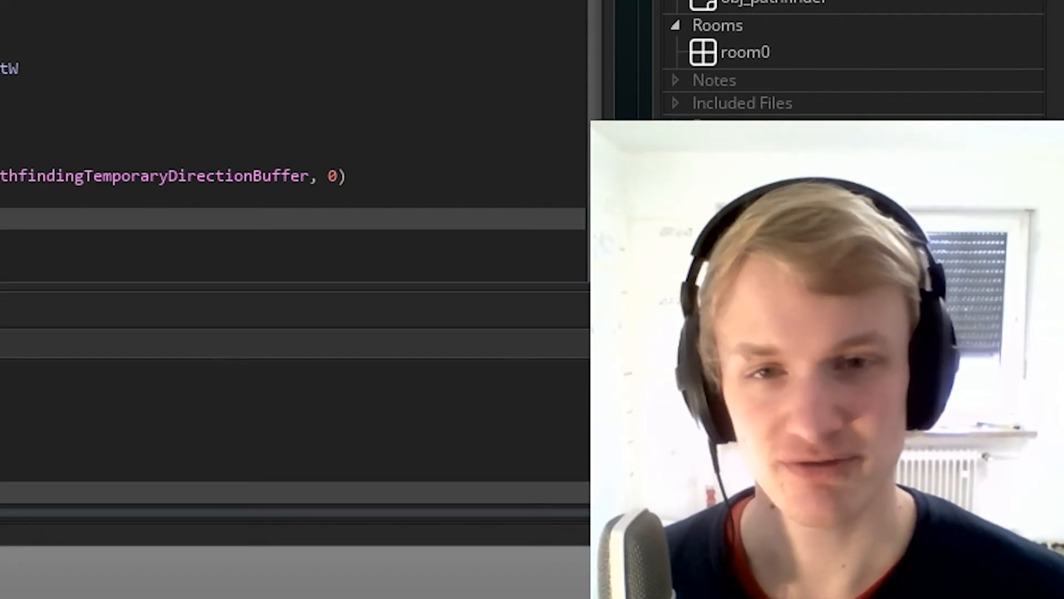
Relaunch the game to check its frame rate with red followers and green targets
click(130, 37)
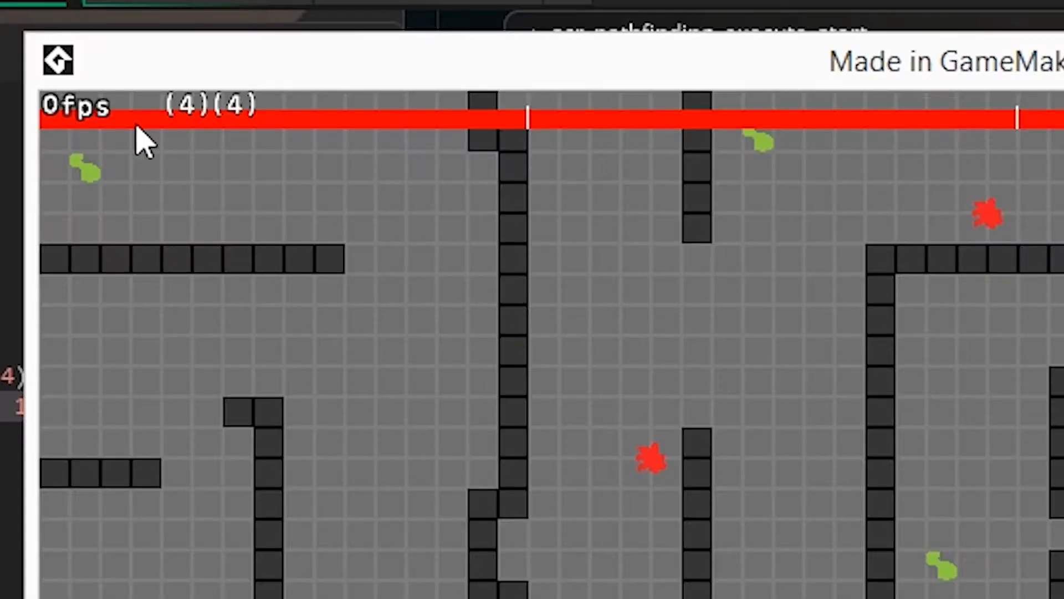
mouse_move(75, 129)
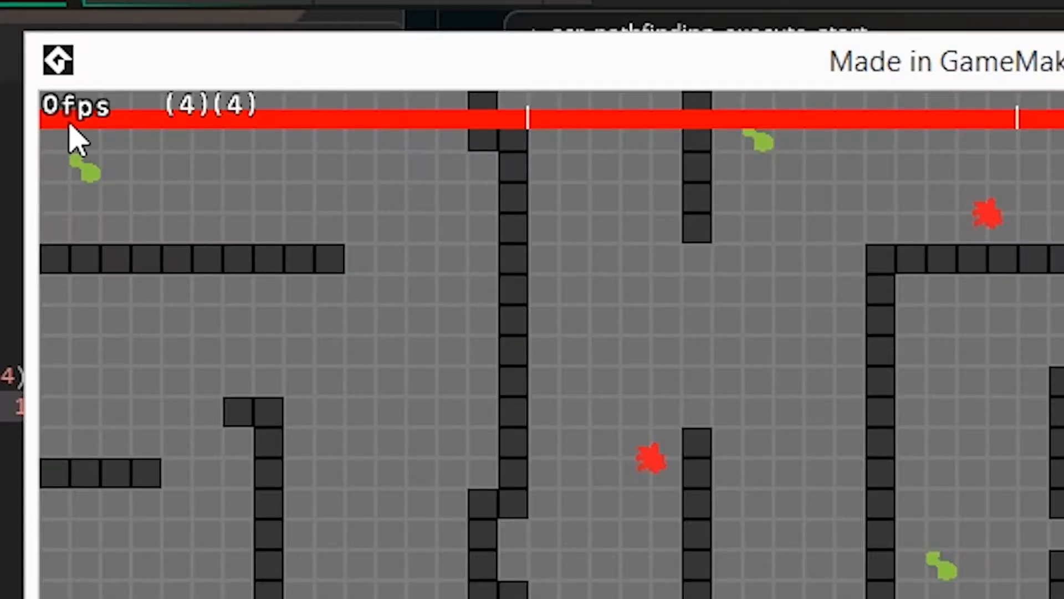
mouse_move(510, 522)
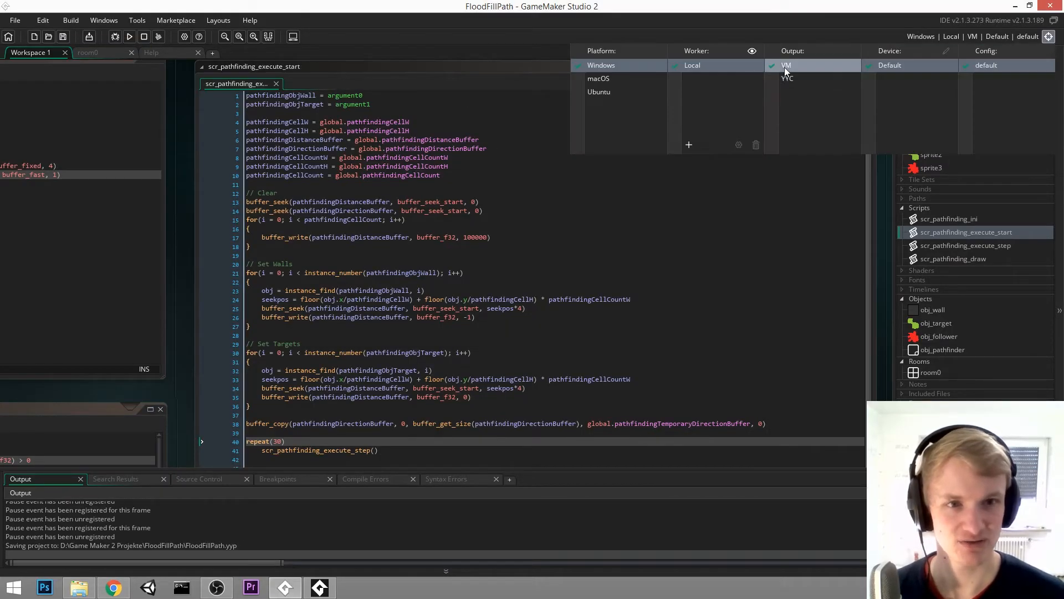
Switch the build output to YYC and confirm stopping the running game to rerun
click(129, 36)
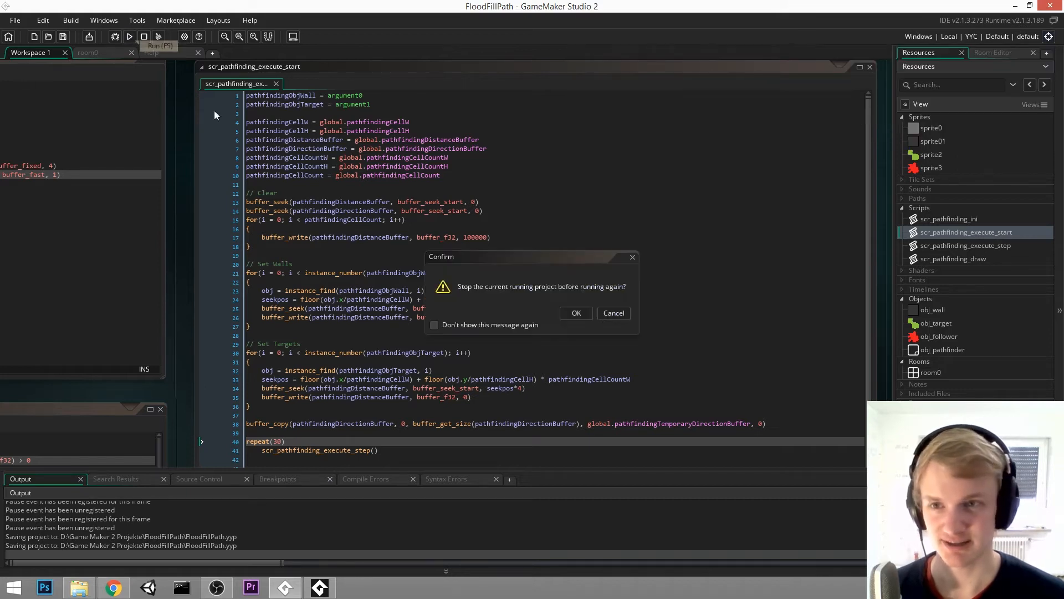
click(575, 313)
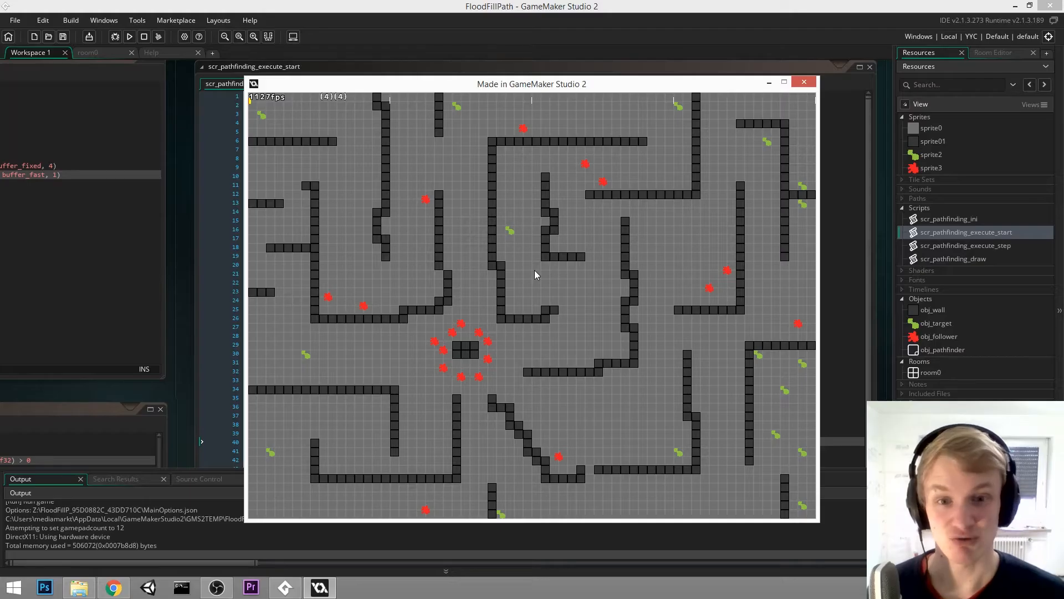
mouse_move(799, 312)
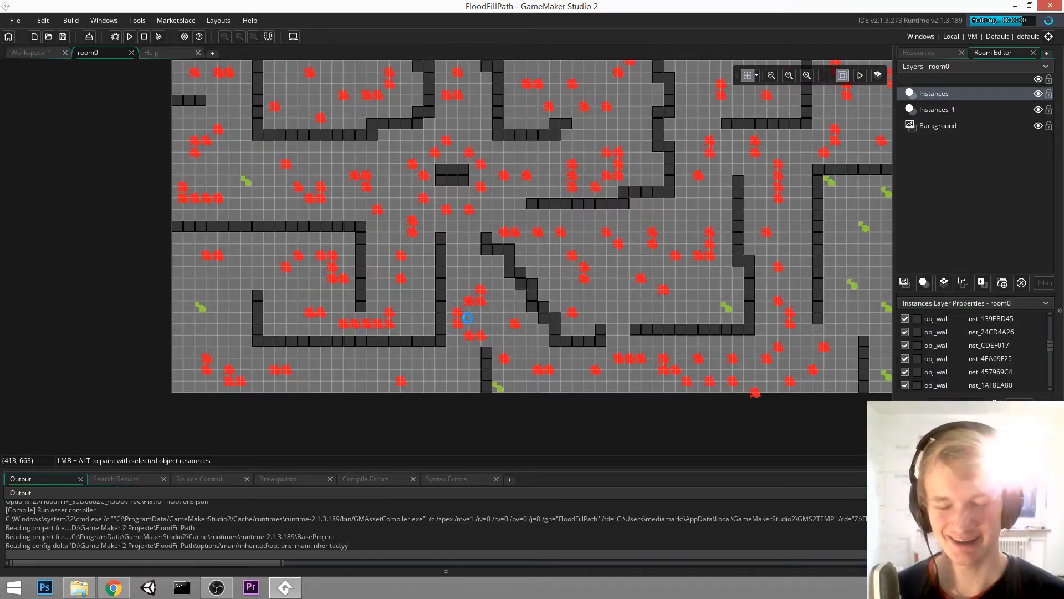
Launch the crowded room and watch red followers pathfind toward the green eggs
click(129, 36)
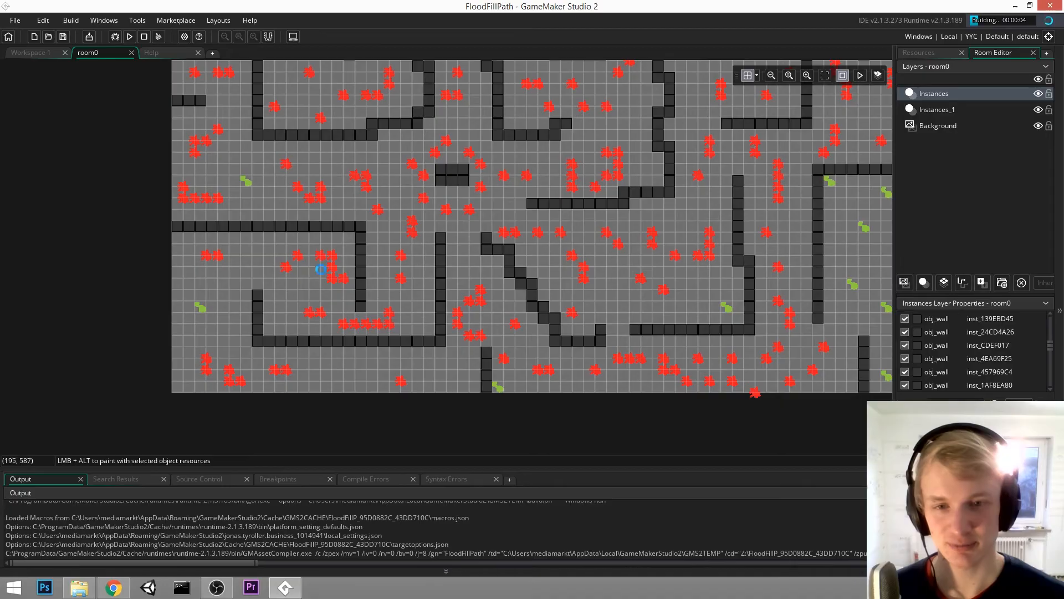
click(130, 36)
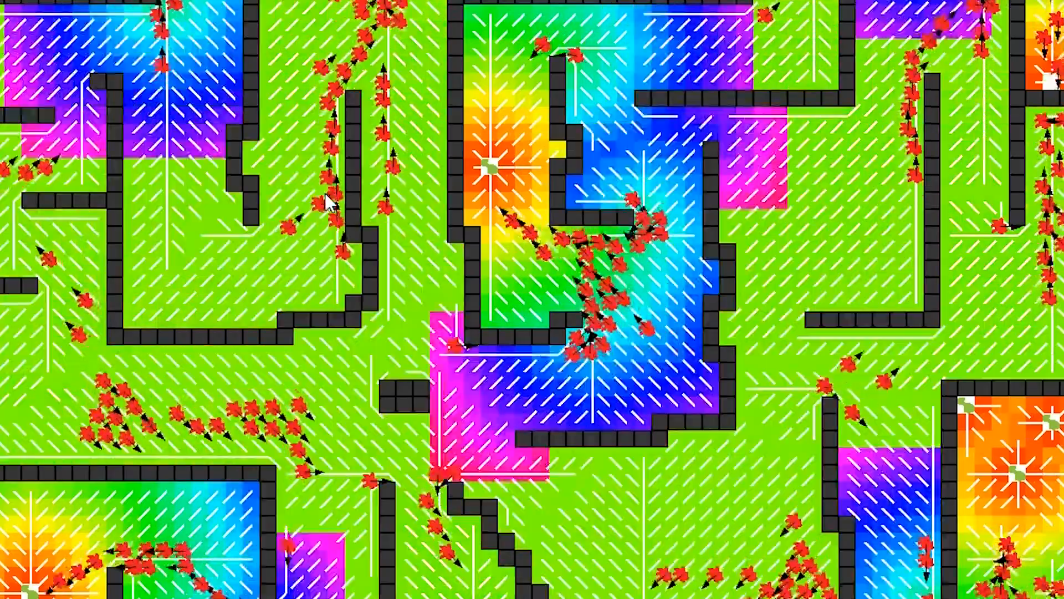